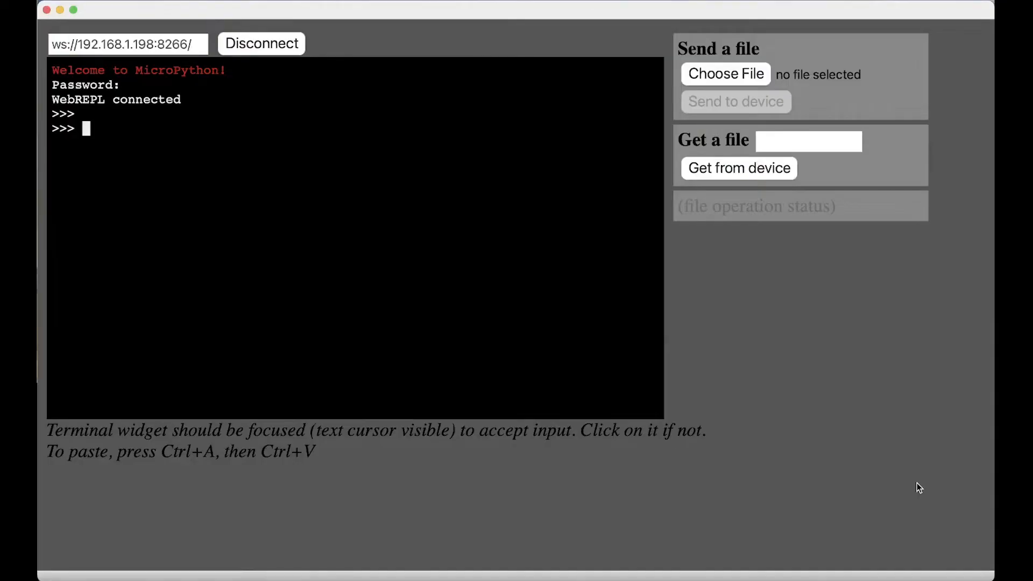
Focus the WebREPL terminal and import the ntptime module.
double_click(126, 44)
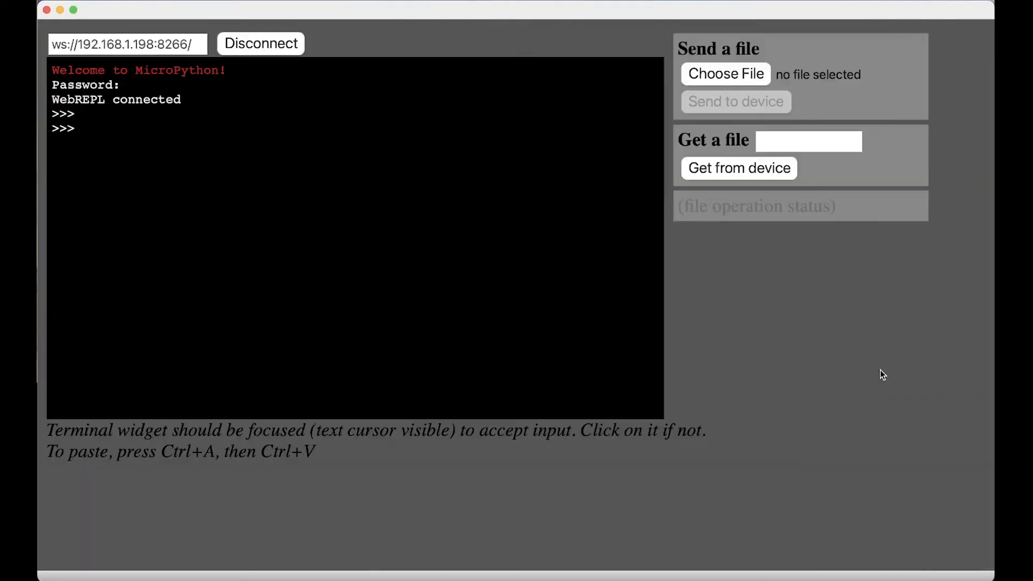
click(158, 159)
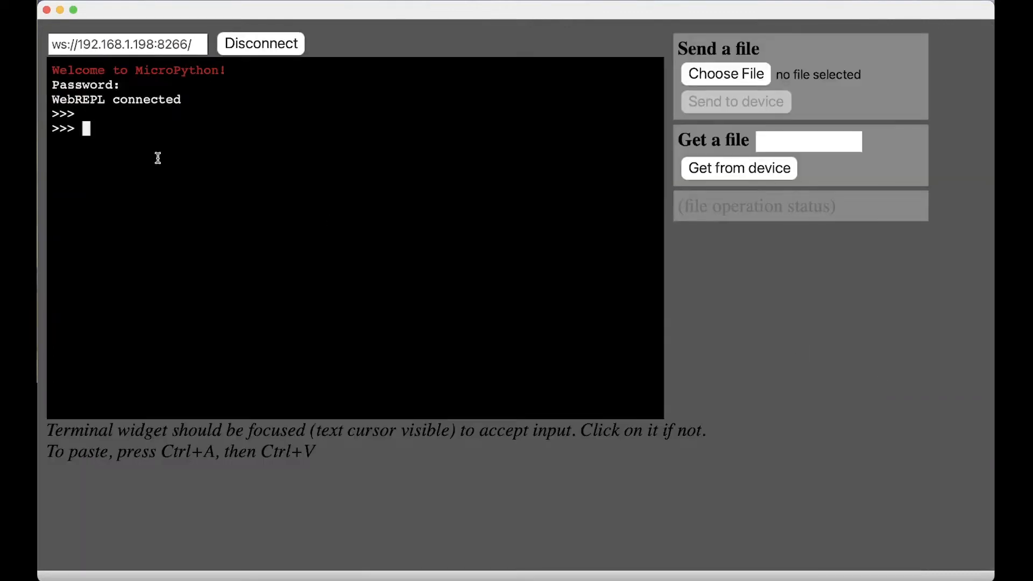
mouse_move(868, 405)
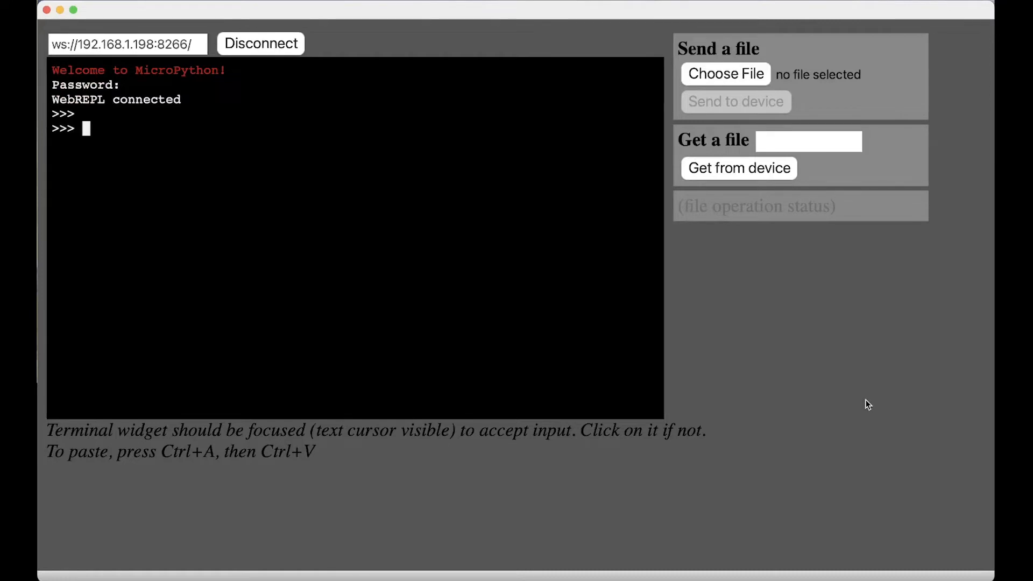
text(impor)
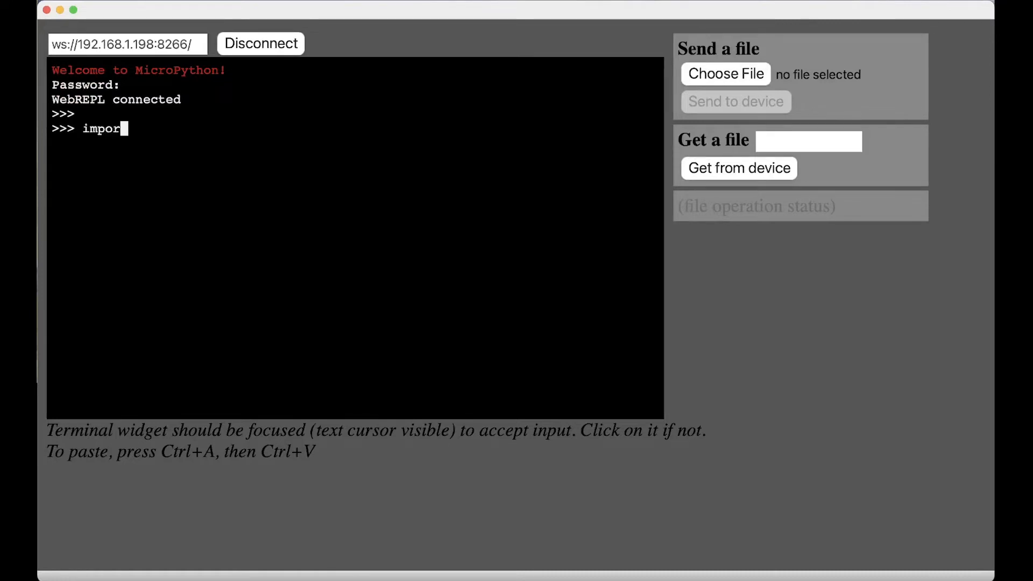
text(t ntptime)
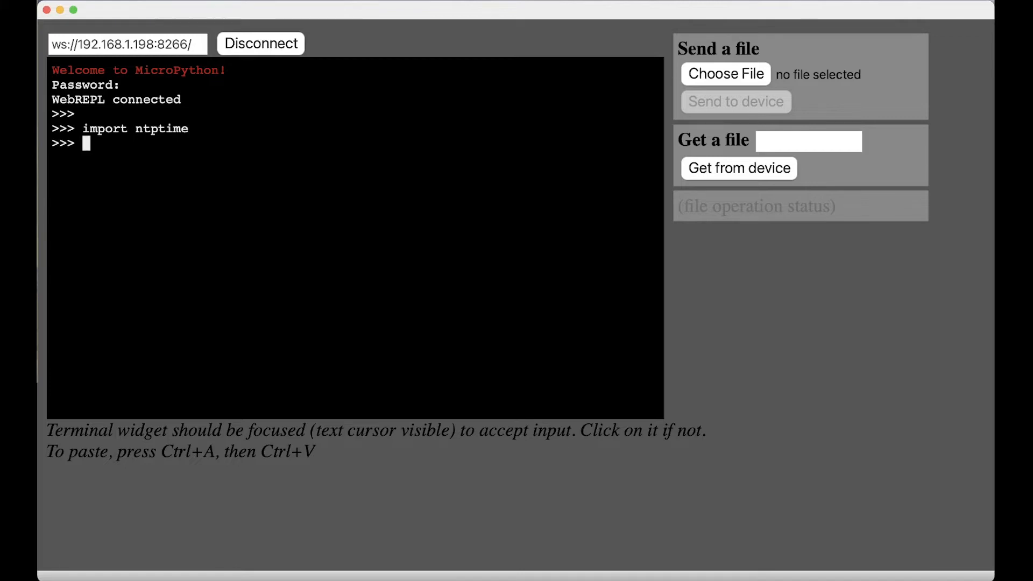
Check the board clock with time.time() (240, 242, 243) and time.localtime() (2000-01-01).
text(time.time()
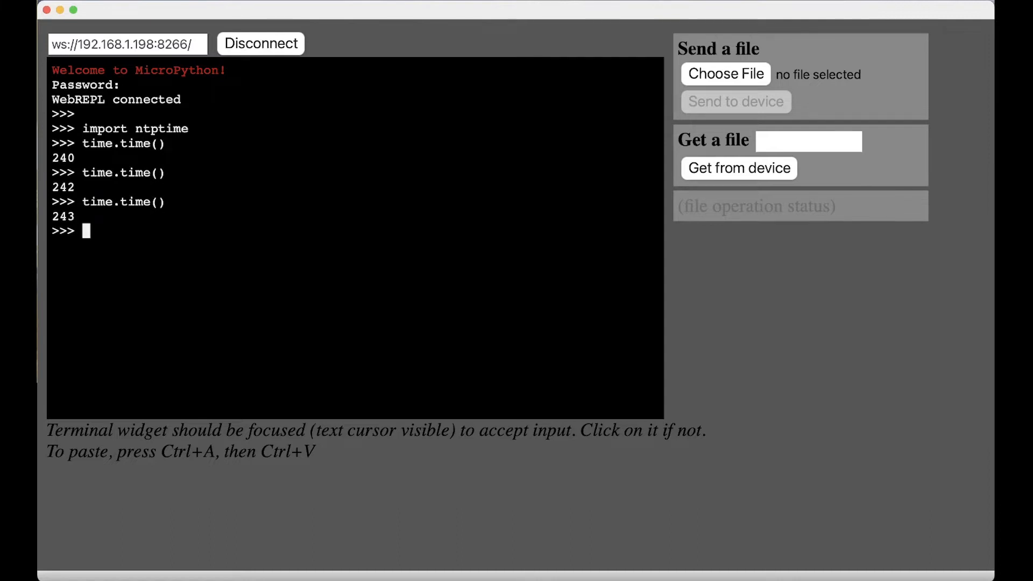
text(time)
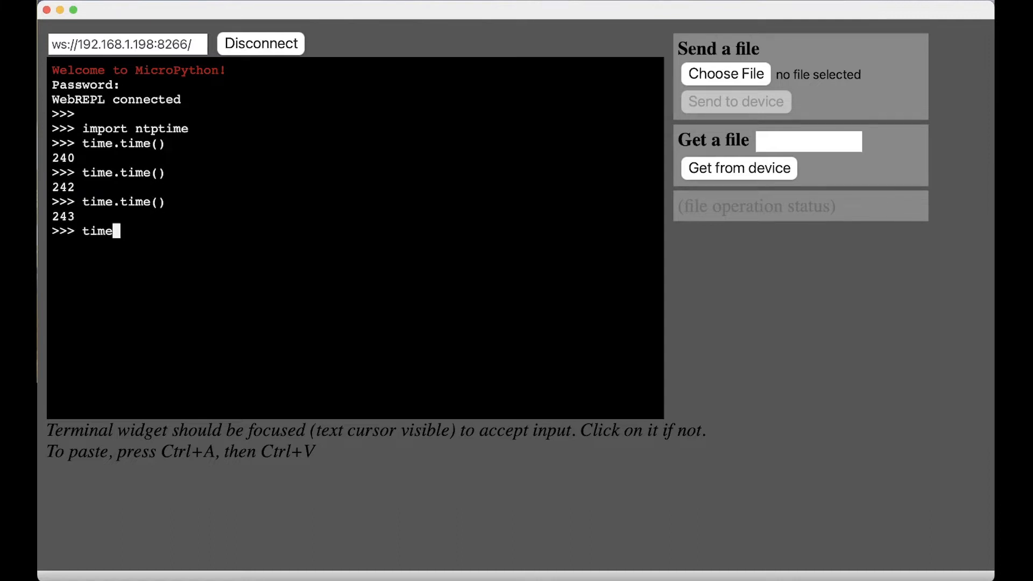
text(.localtime()
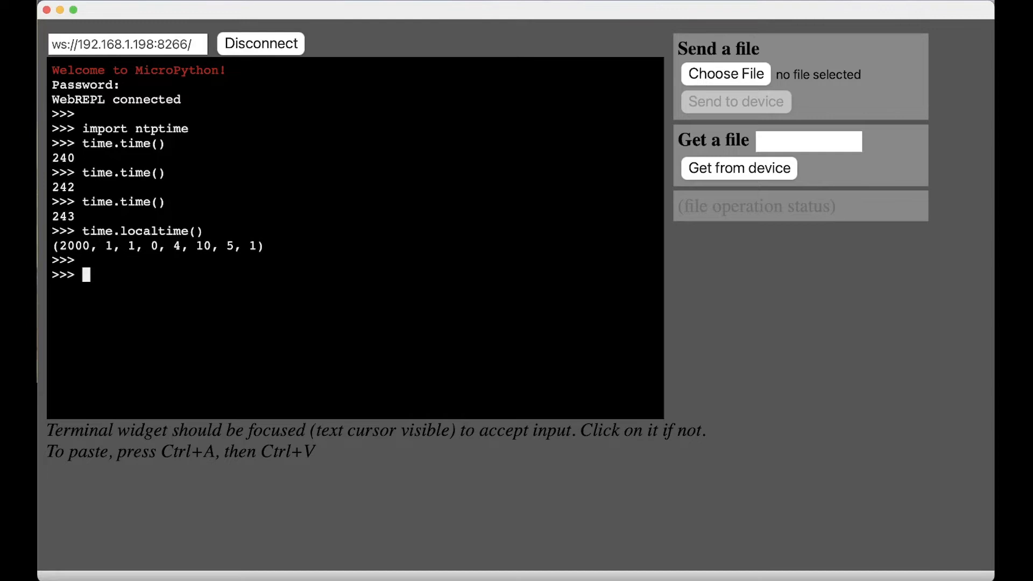
mouse_move(921, 3)
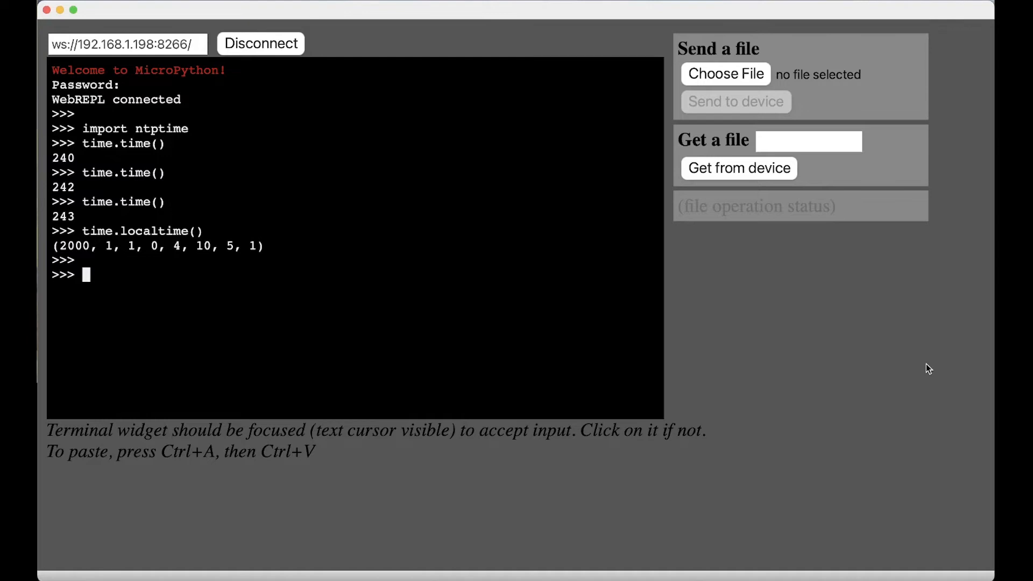
text(ntptime)
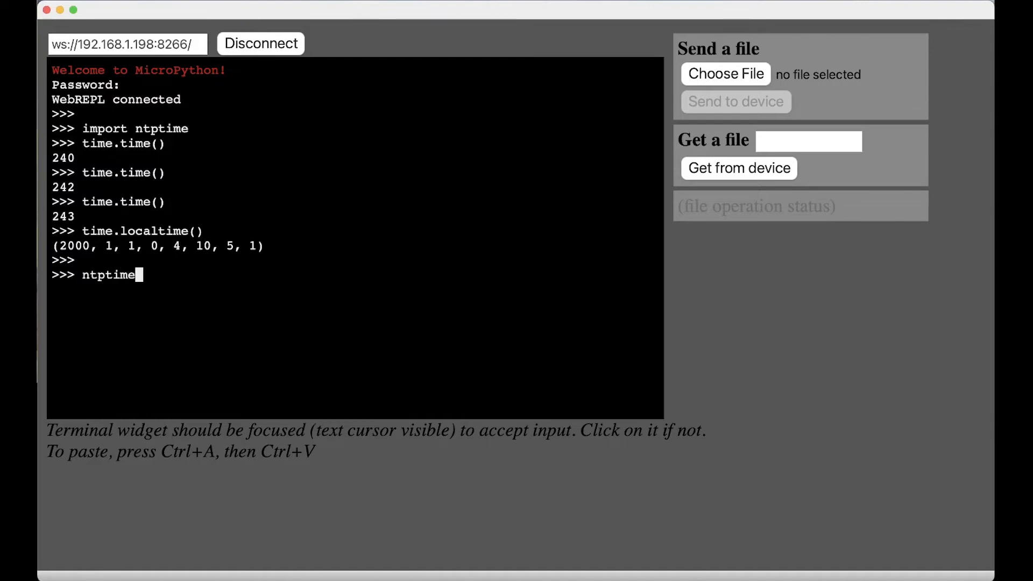
text(.settime())
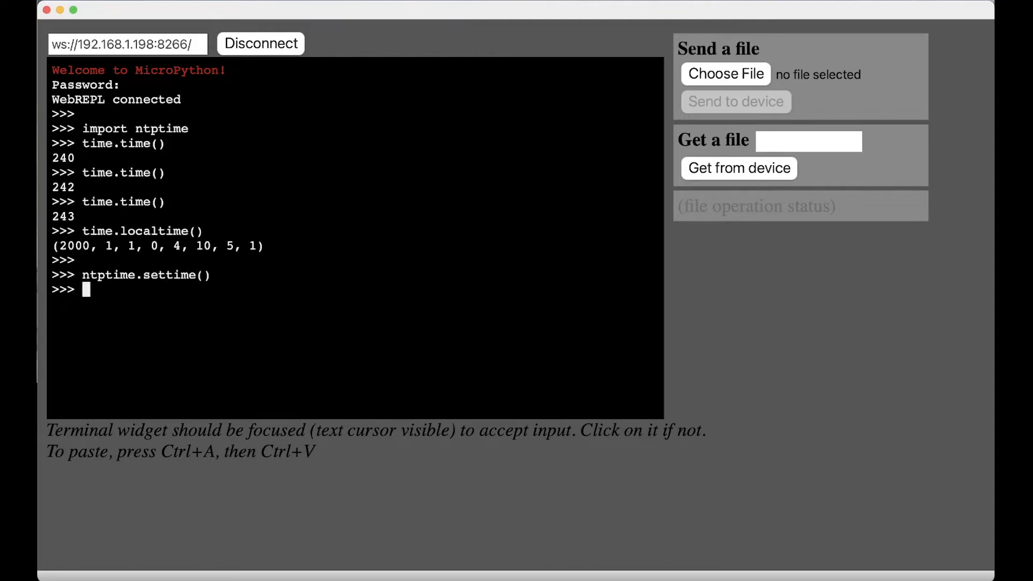
text(time.localtime()
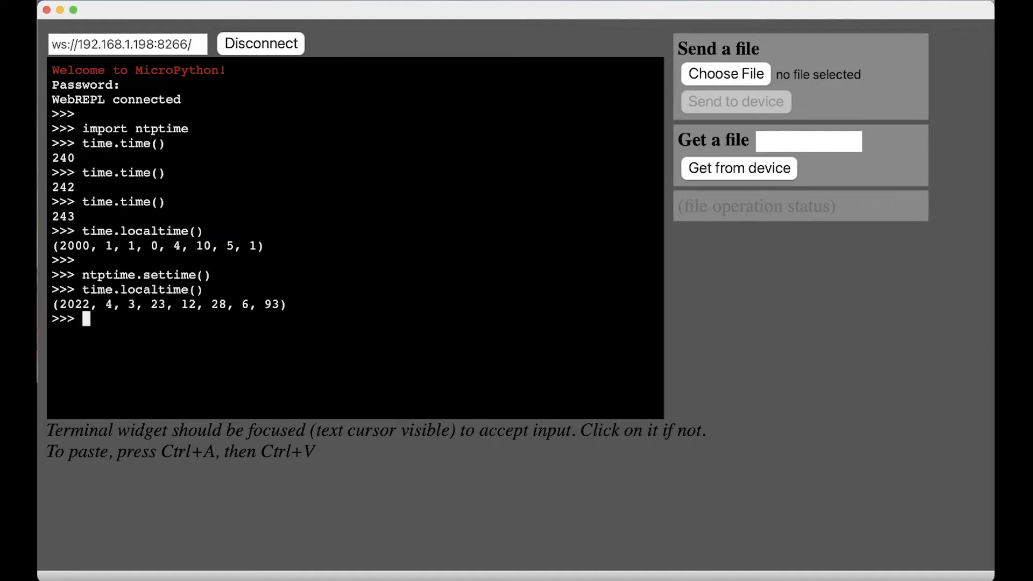
double_click(73, 303)
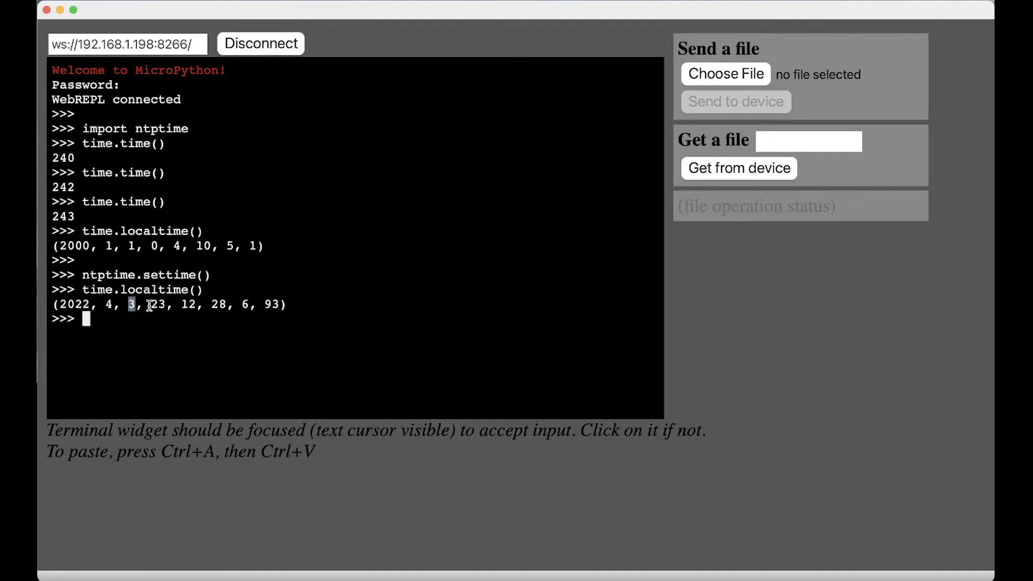
drag(132, 303, 227, 303)
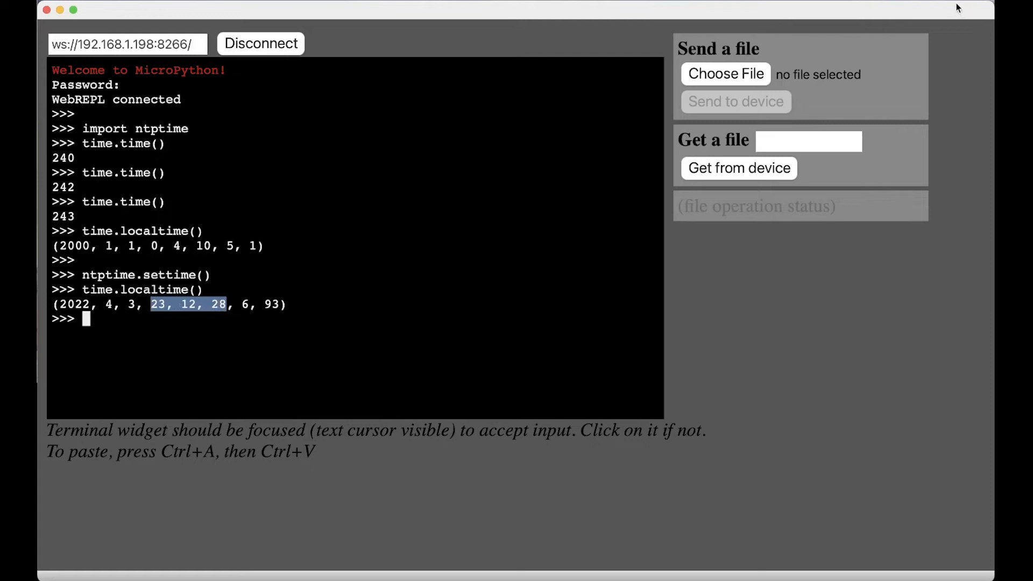
mouse_move(954, 3)
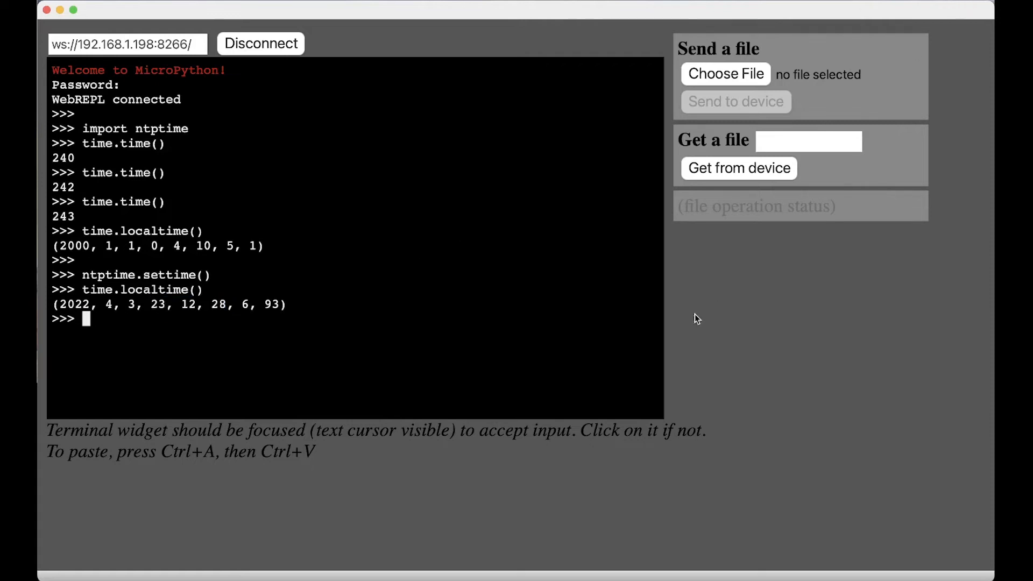
mouse_move(533, 325)
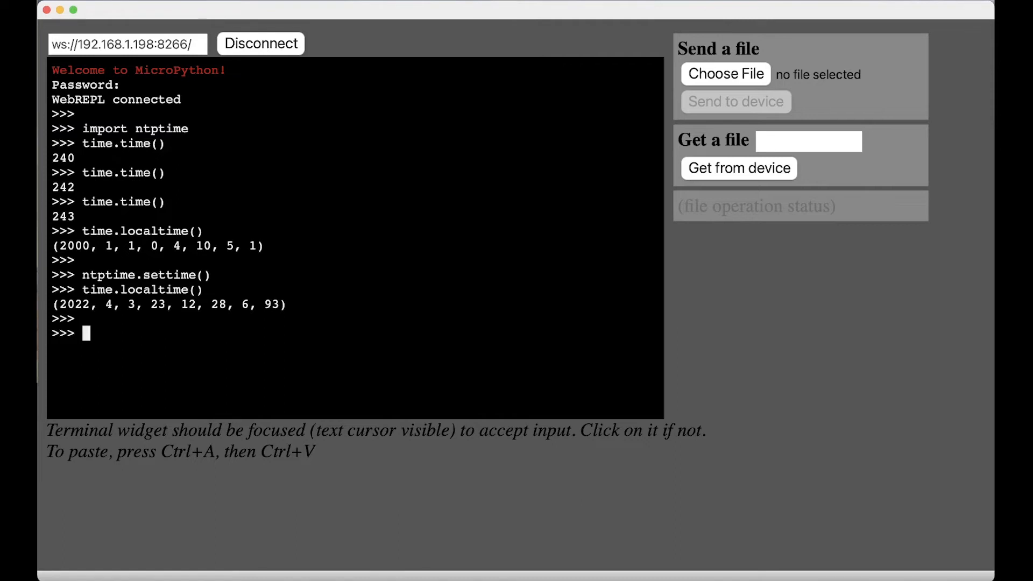
Define UTC_OFFSET = -4 * 60 * 60 and echo it to show -14400.
text(UT)
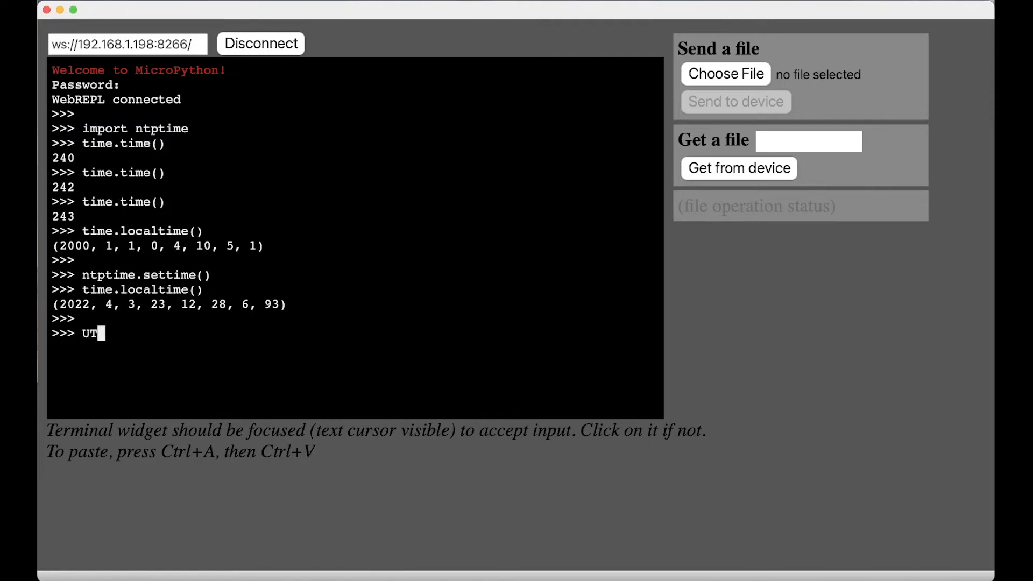
text(C_OFFSET =)
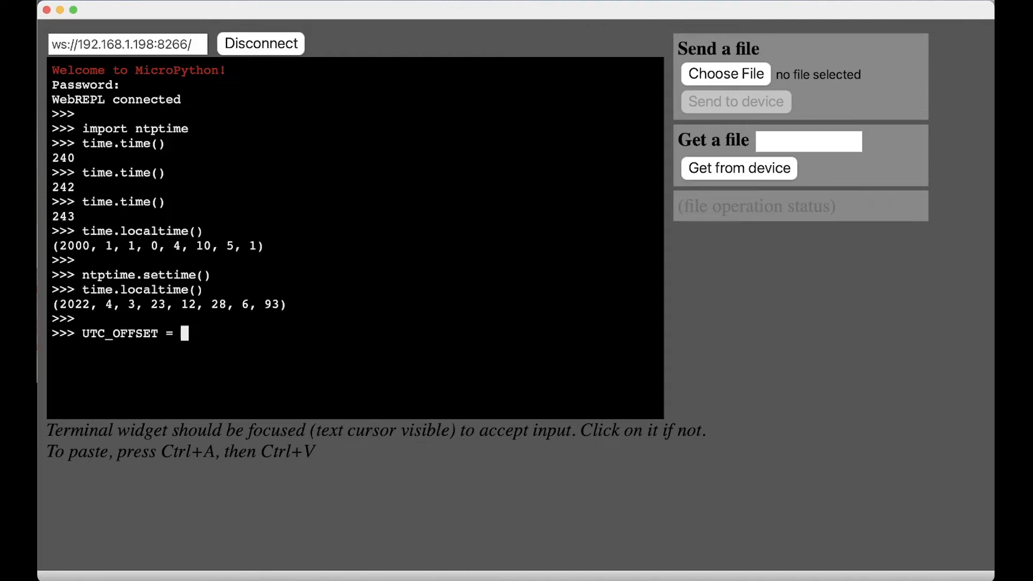
text(-4 *)
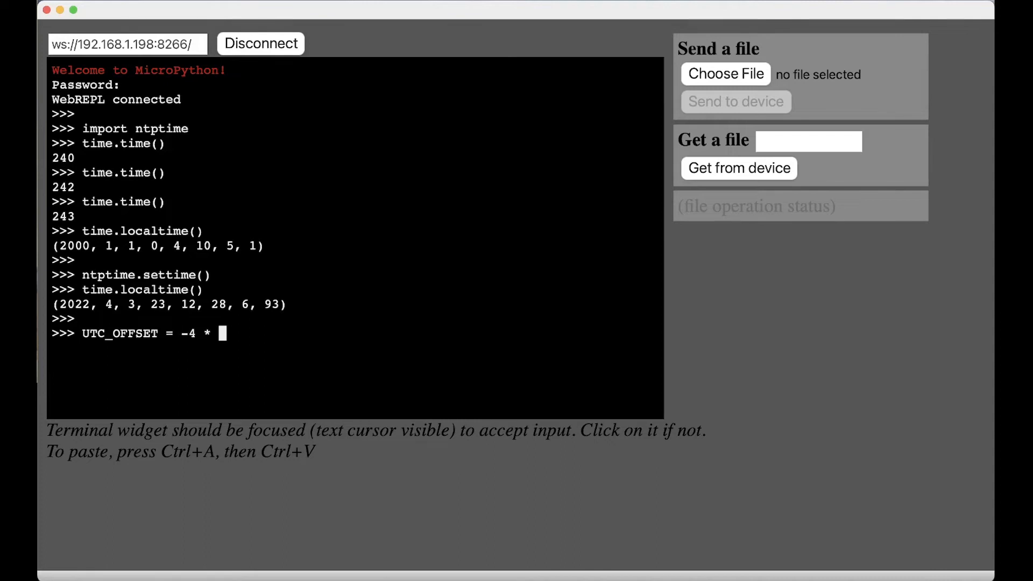
text(60 *)
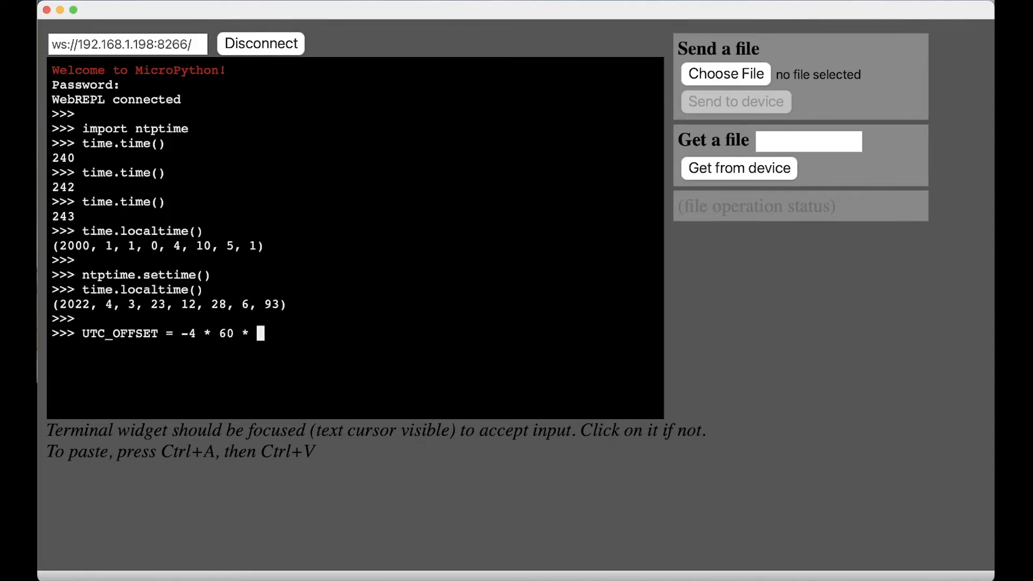
text(60)
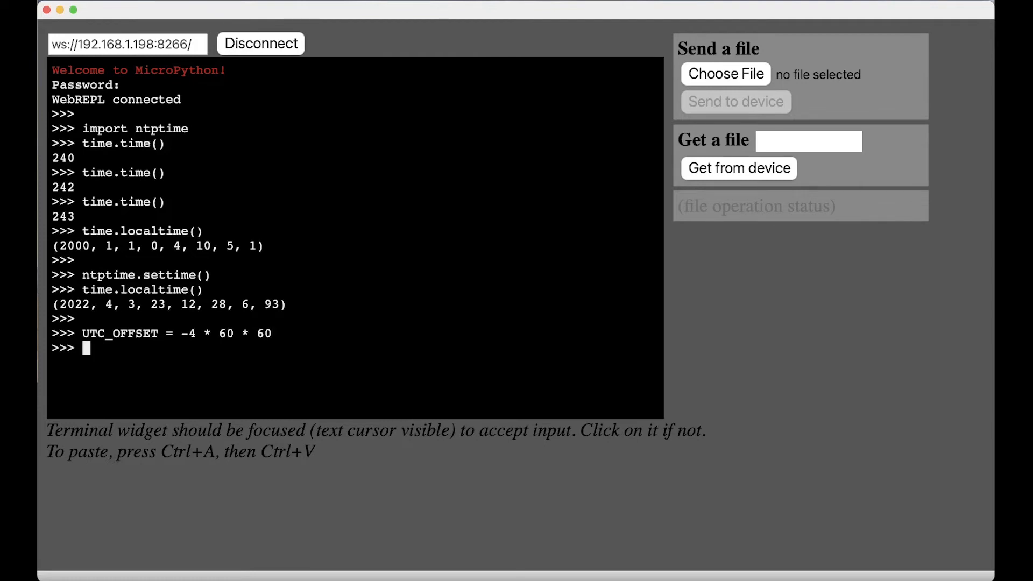
text(UT_C)
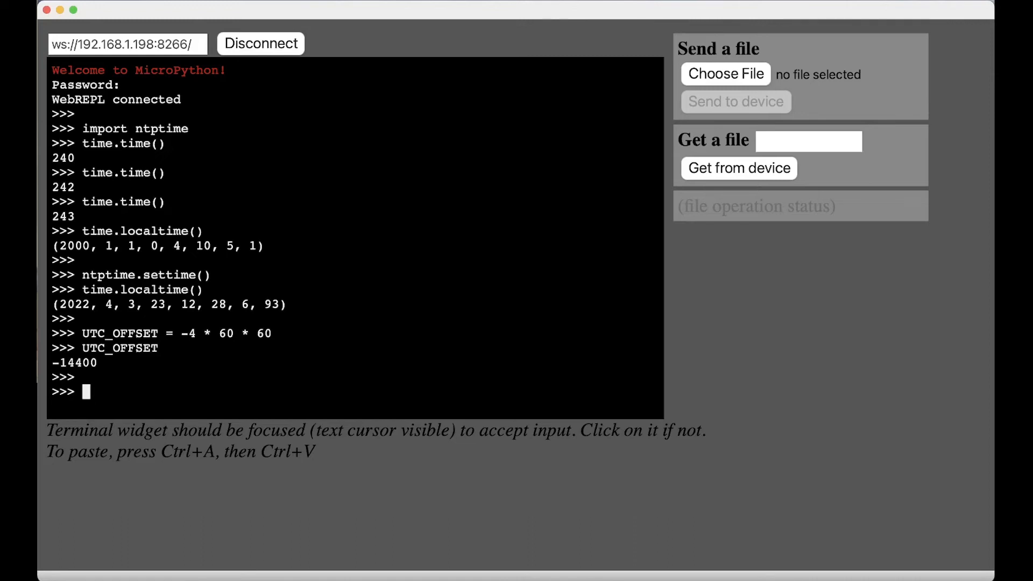
text(time)
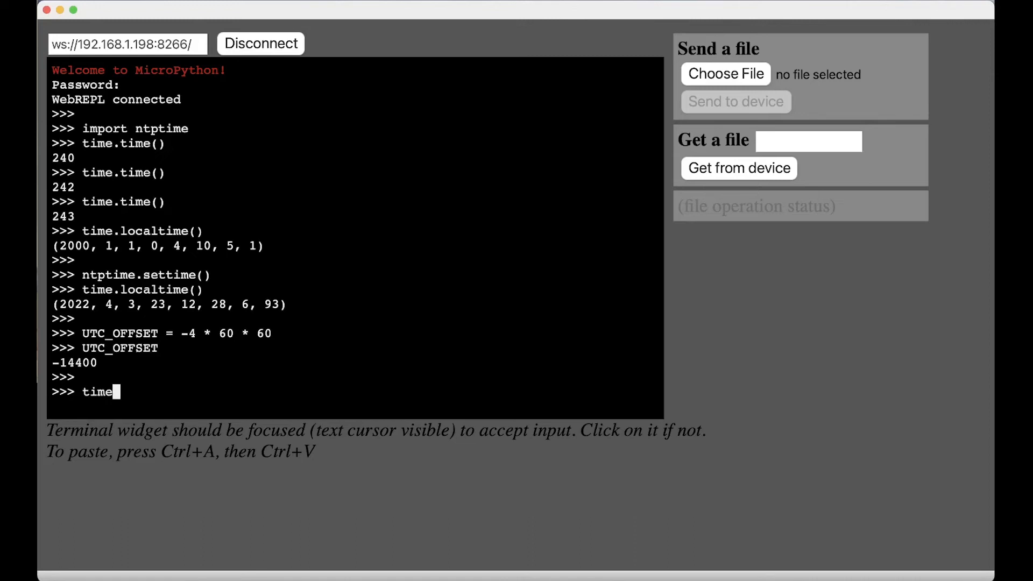
text(.localtime(time.tim)
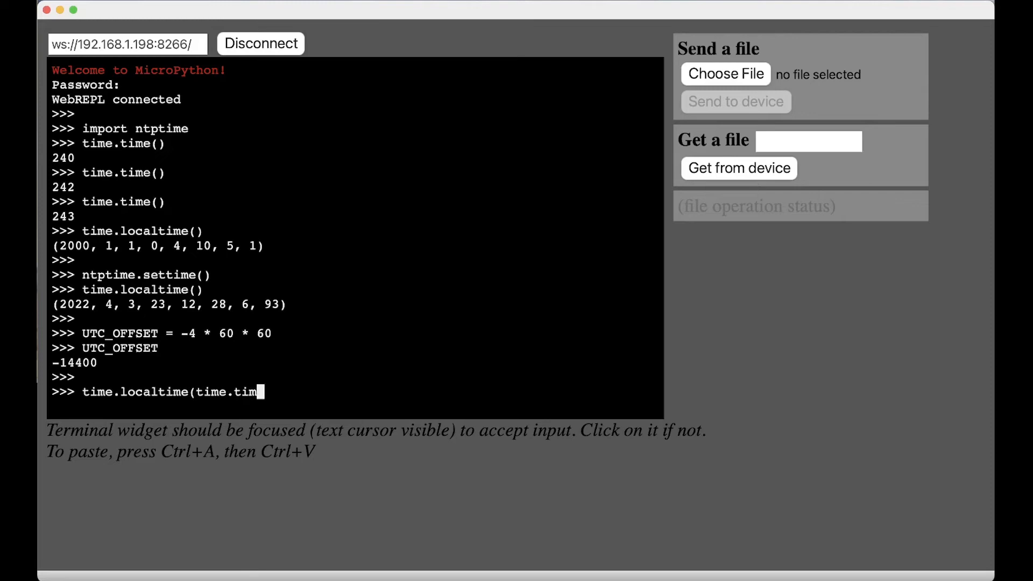
text(e() + UT)
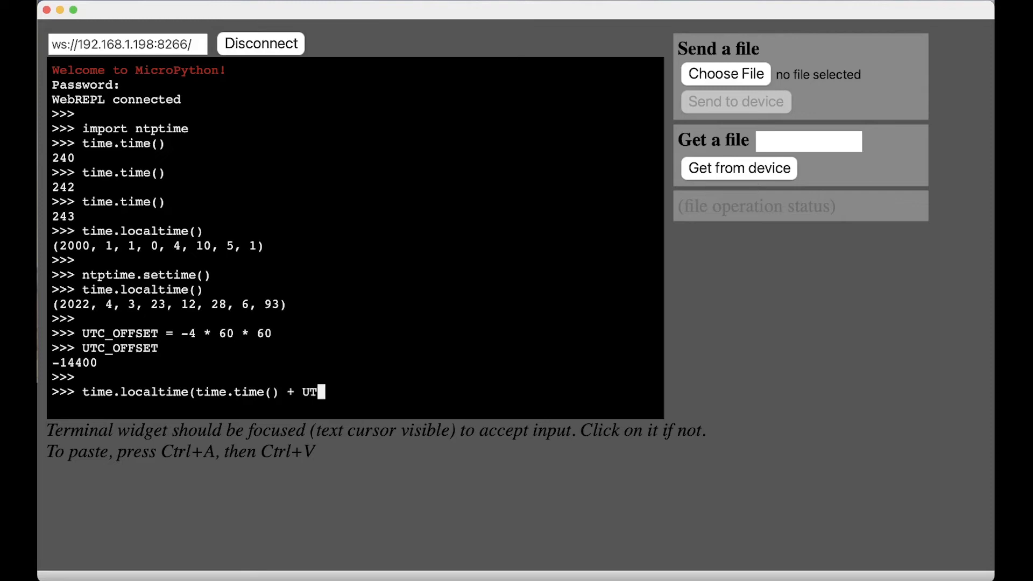
text(C_OFFSET))
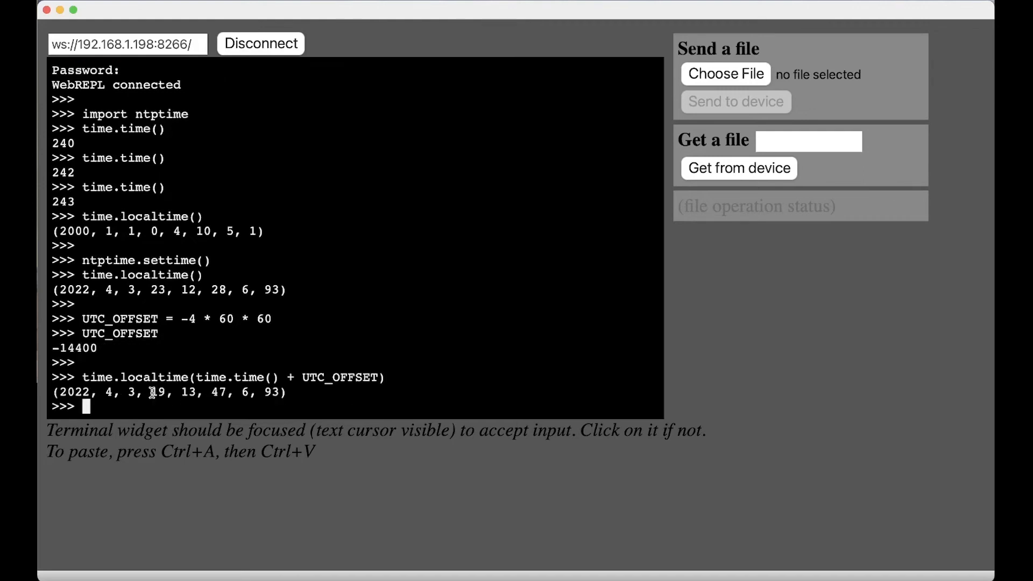
Highlight the offset time 19:13:47 and compare it with the earlier localtime result.
drag(150, 392, 231, 392)
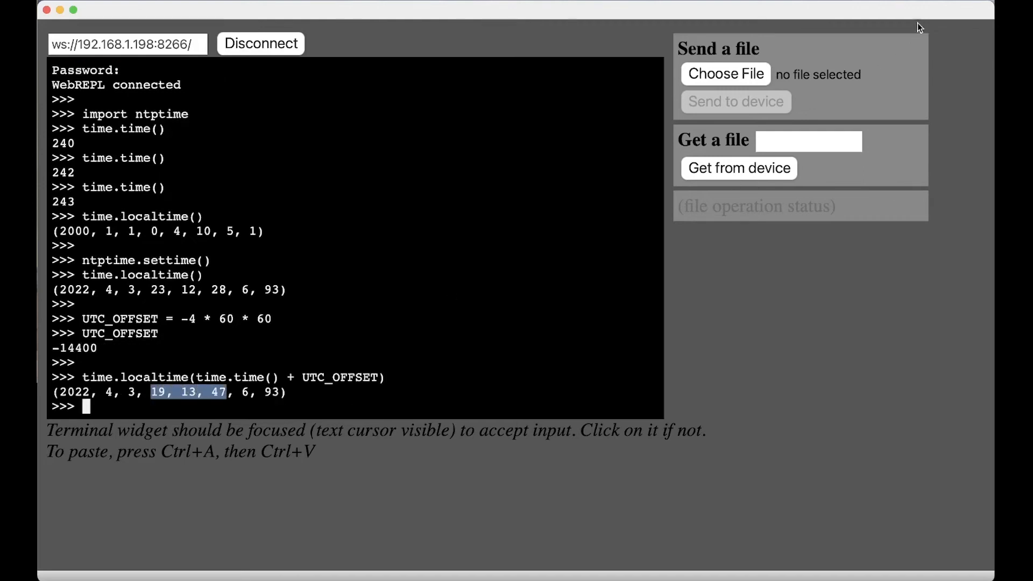
click(217, 406)
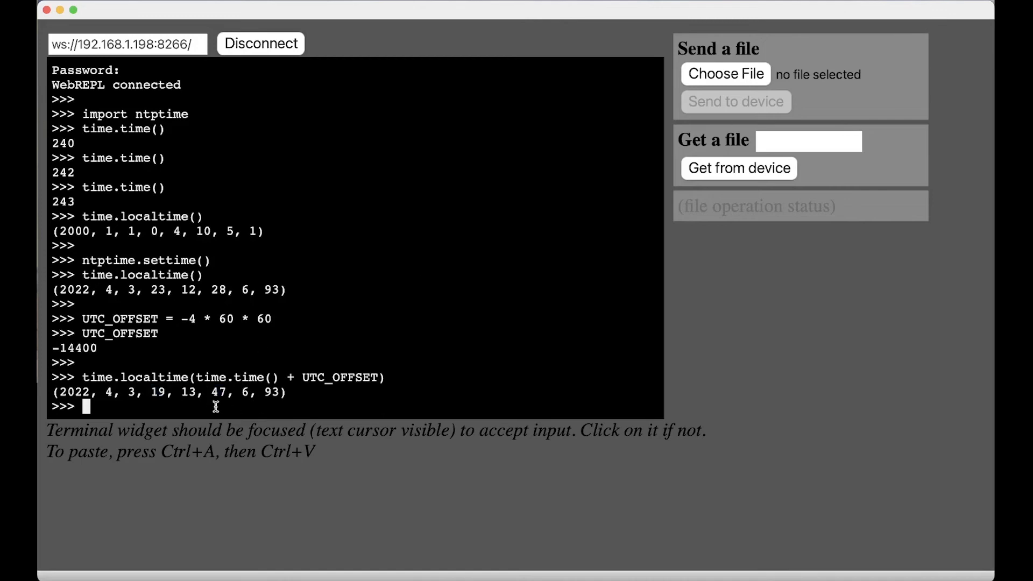
double_click(219, 393)
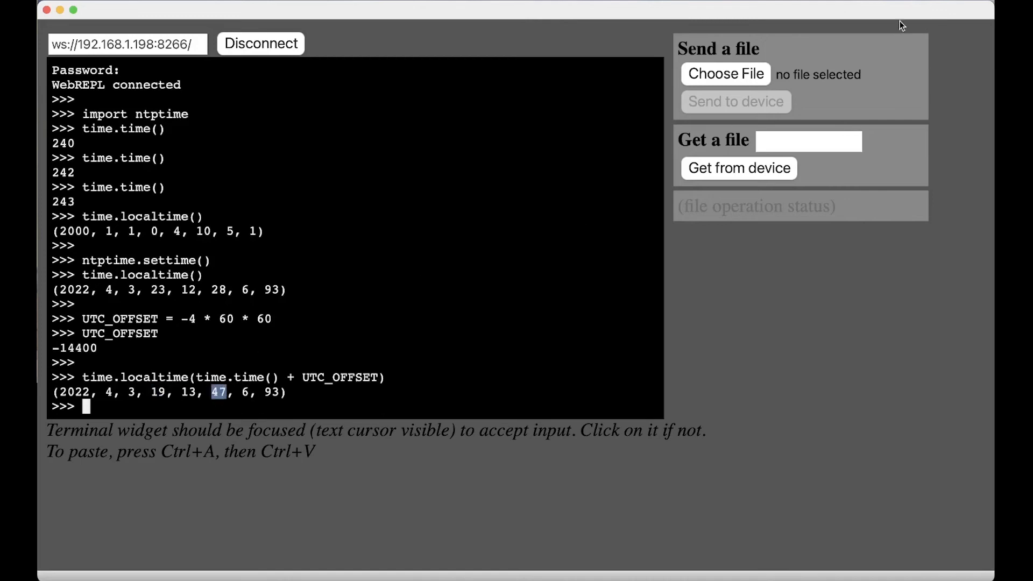
mouse_move(256, 409)
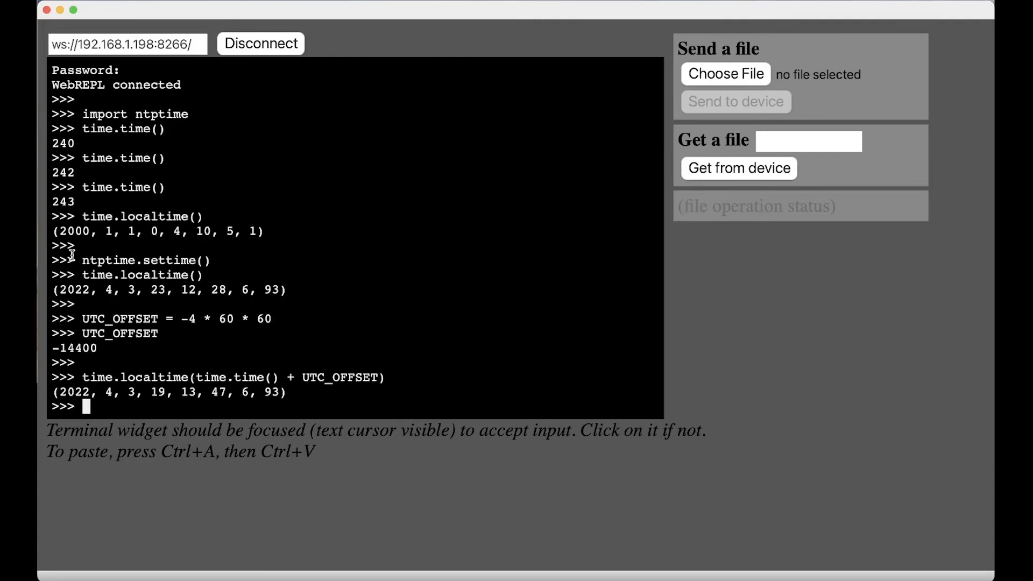
mouse_move(250, 266)
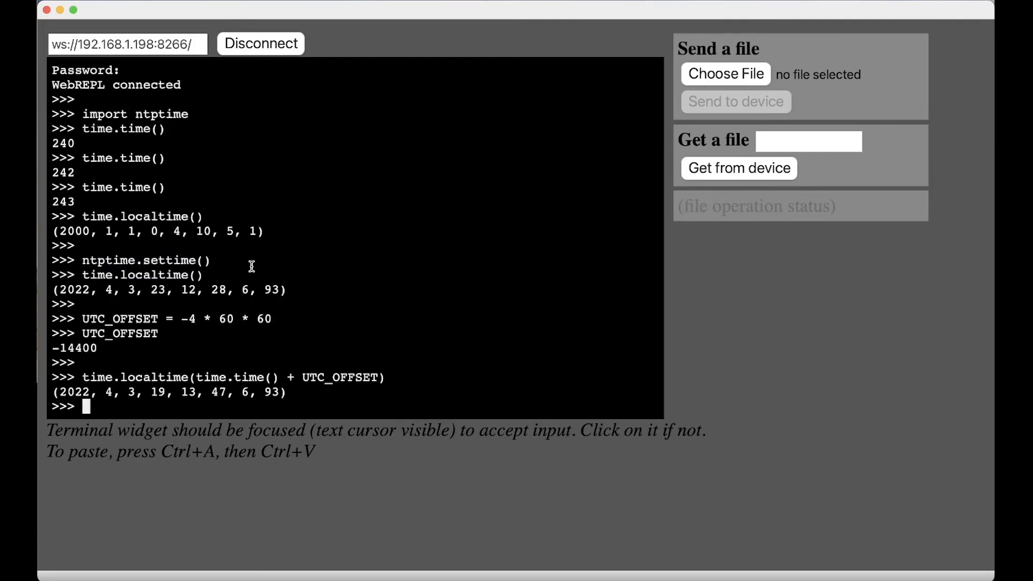
mouse_move(135, 269)
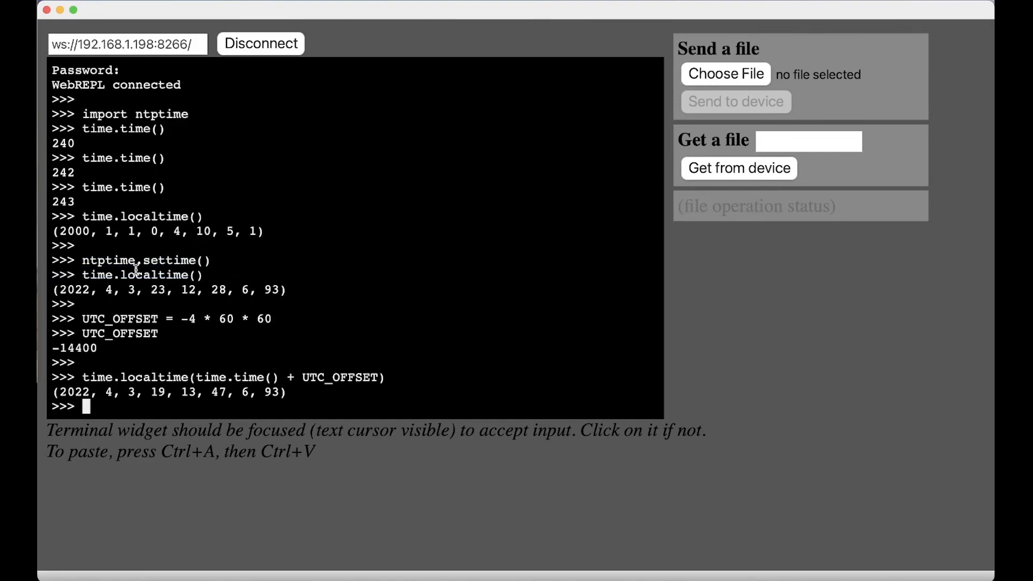
double_click(141, 275)
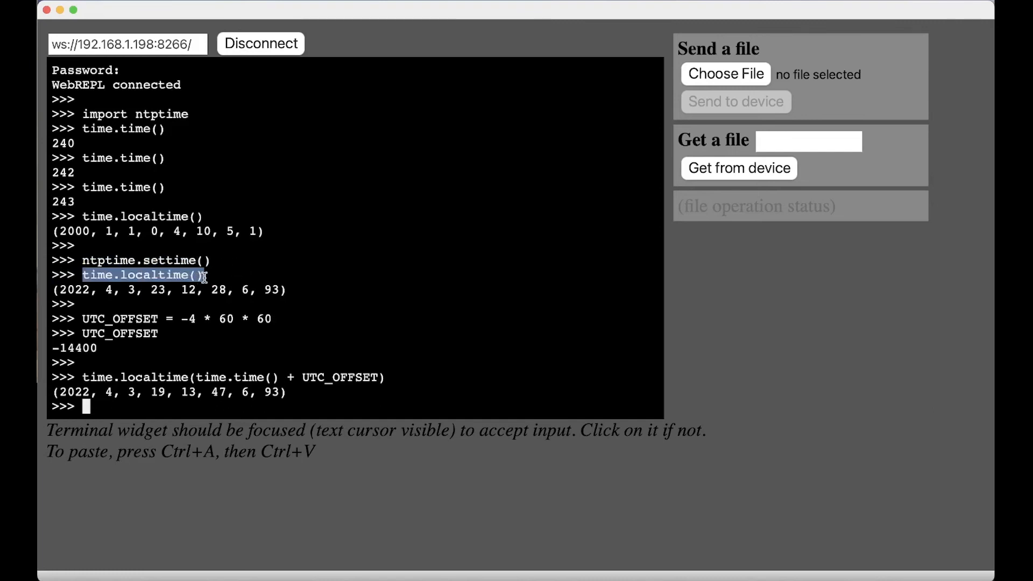
mouse_move(141, 377)
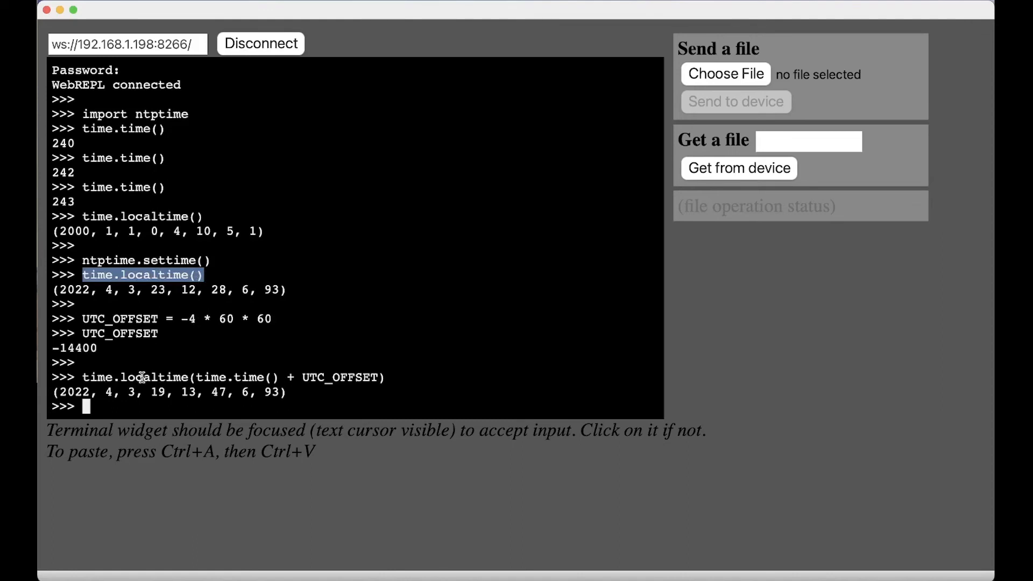